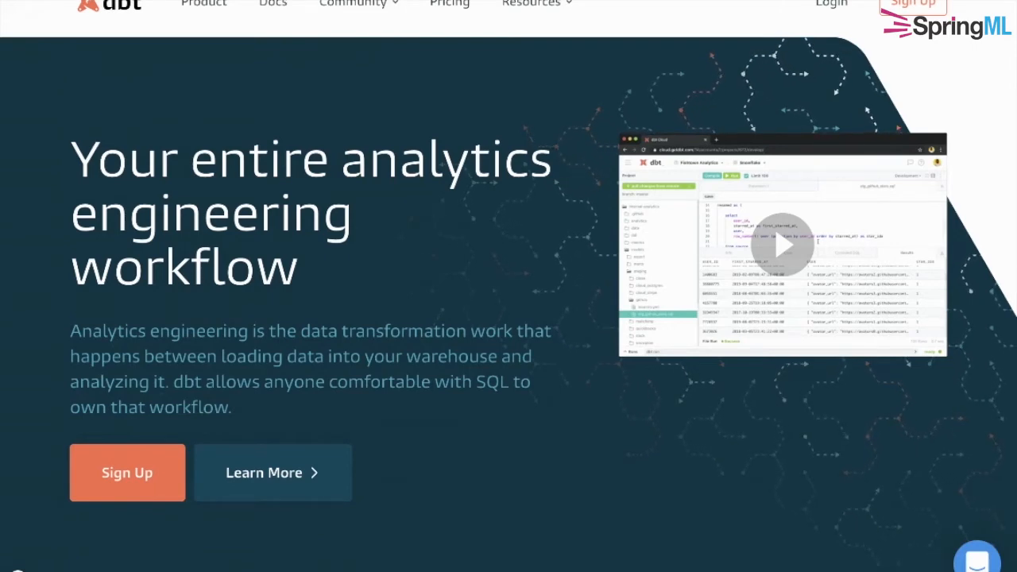
Run dbt init to scaffold a new project named springml_demo_dbt.
{"action": "scroll", "scroll_direction": "down", "scroll_amount": 3}
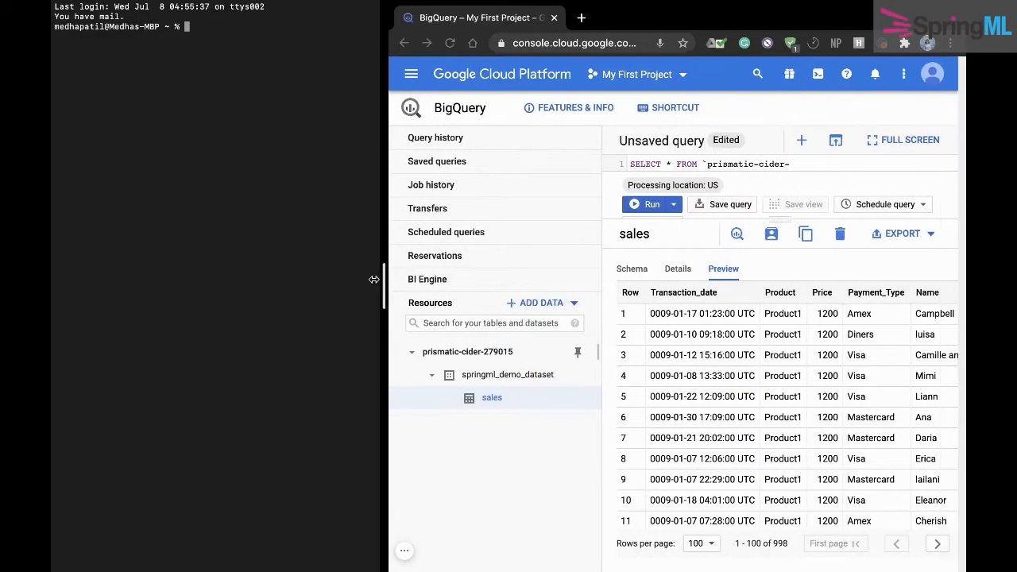
{"action": "left_click", "coordinate": [909, 140]}
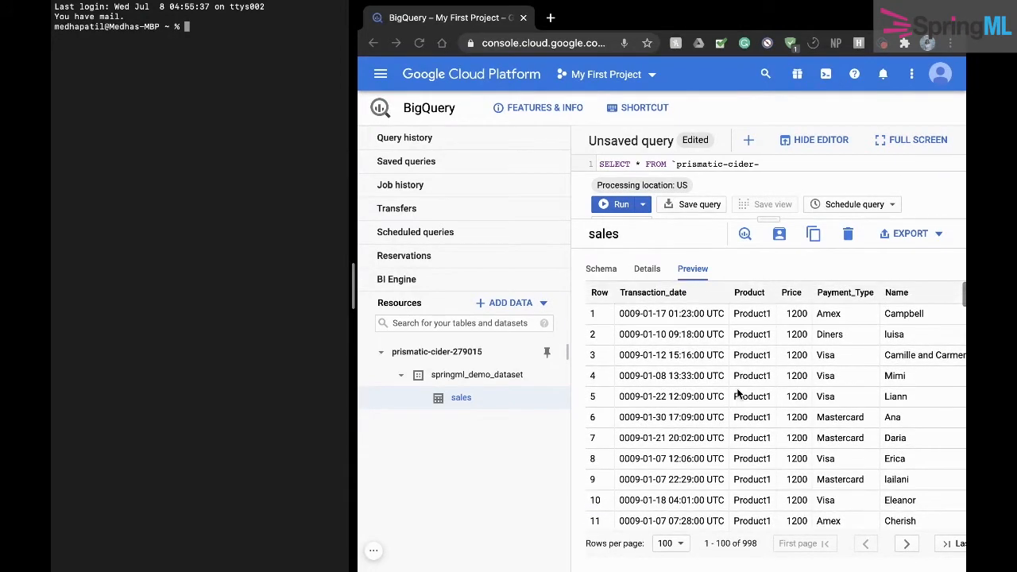
{"action": "mouse_move", "coordinate": [491, 388]}
{"action": "type", "text": "dbt init"}
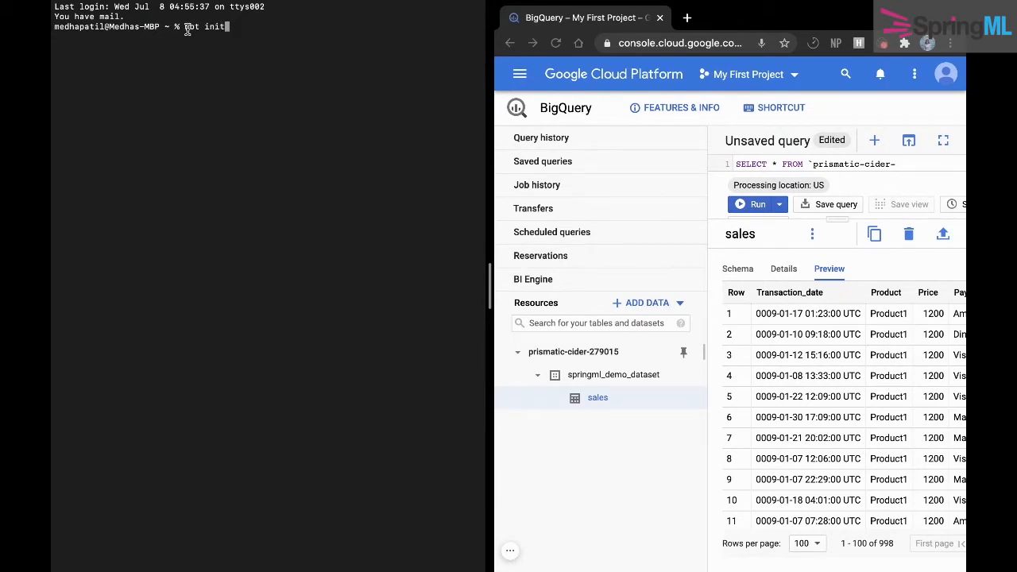
{"action": "type", "text": "springml_demo_dbt"}
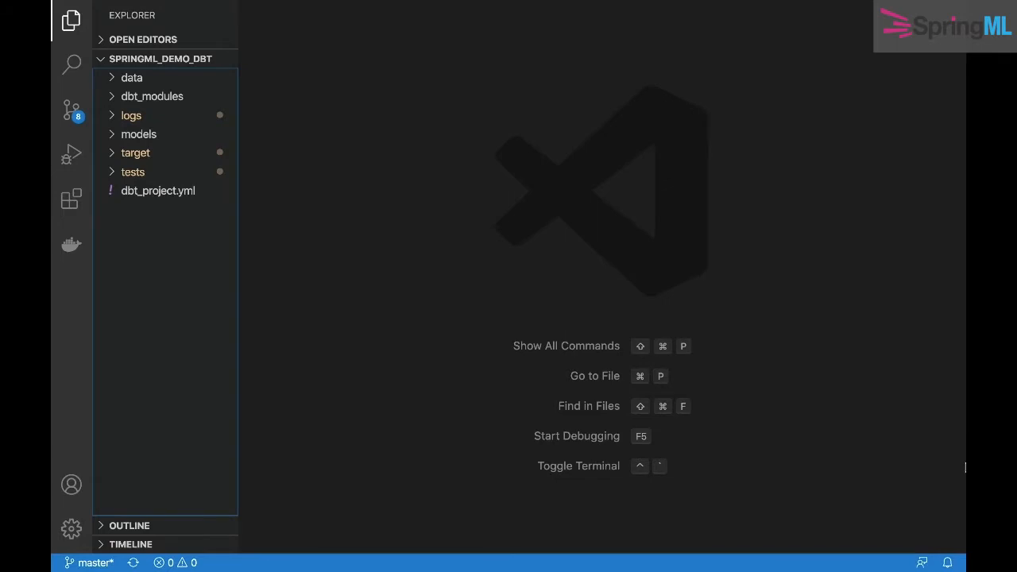
{"action": "mouse_move", "coordinate": [353, 225]}
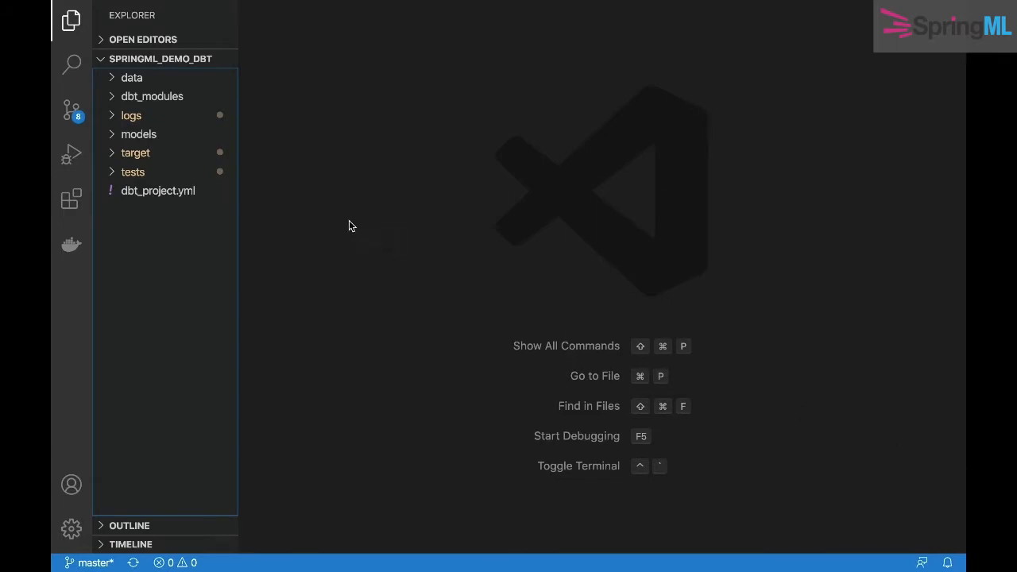
{"action": "mouse_move", "coordinate": [280, 130]}
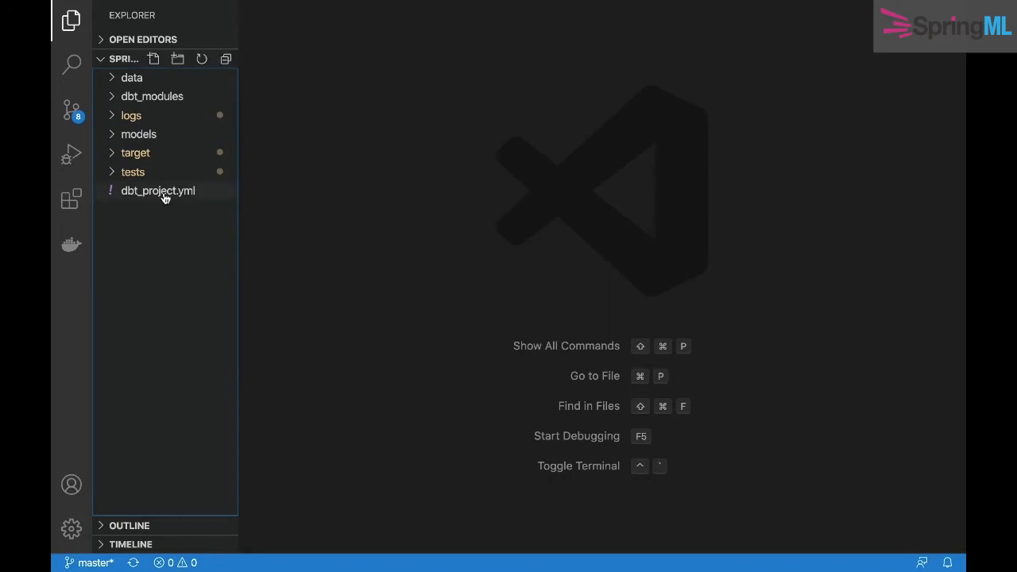
Show dbt_project.yml with base models as views and expand the models folder.
{"action": "left_click", "coordinate": [157, 191]}
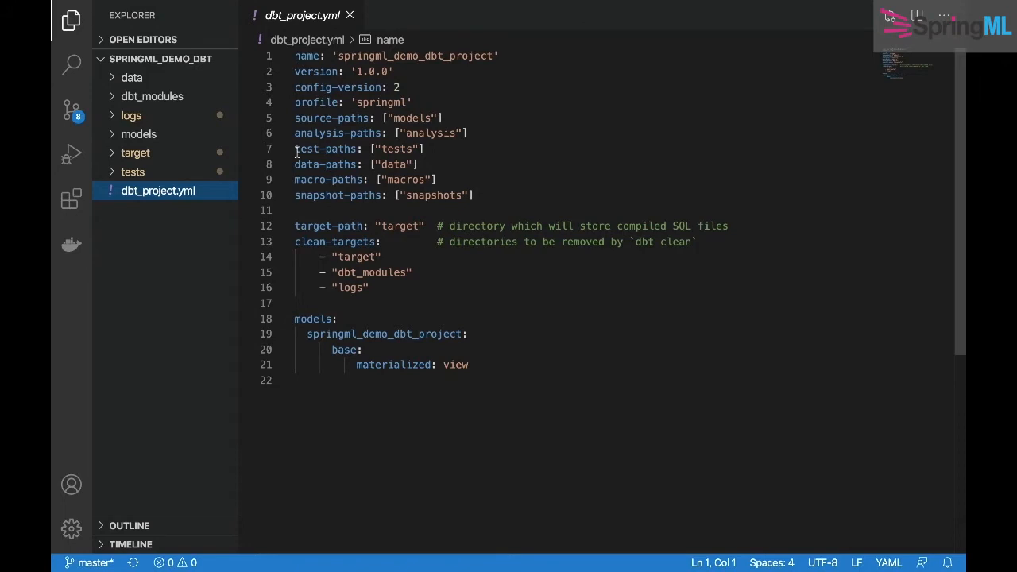
{"action": "left_click", "coordinate": [138, 133]}
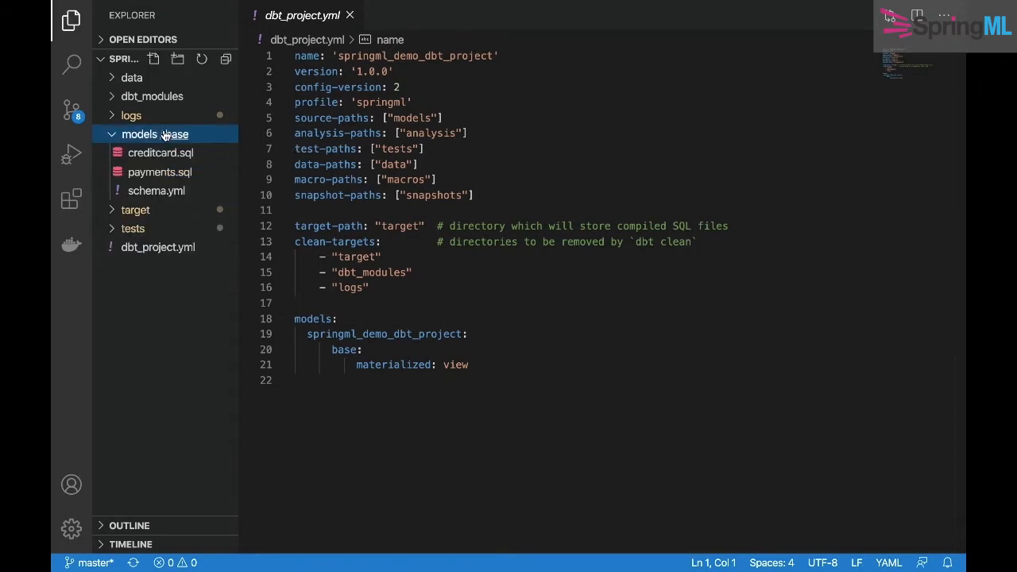
Review the payments.sql model query, briefly comparing it with creditcard.sql.
{"action": "left_click", "coordinate": [159, 172]}
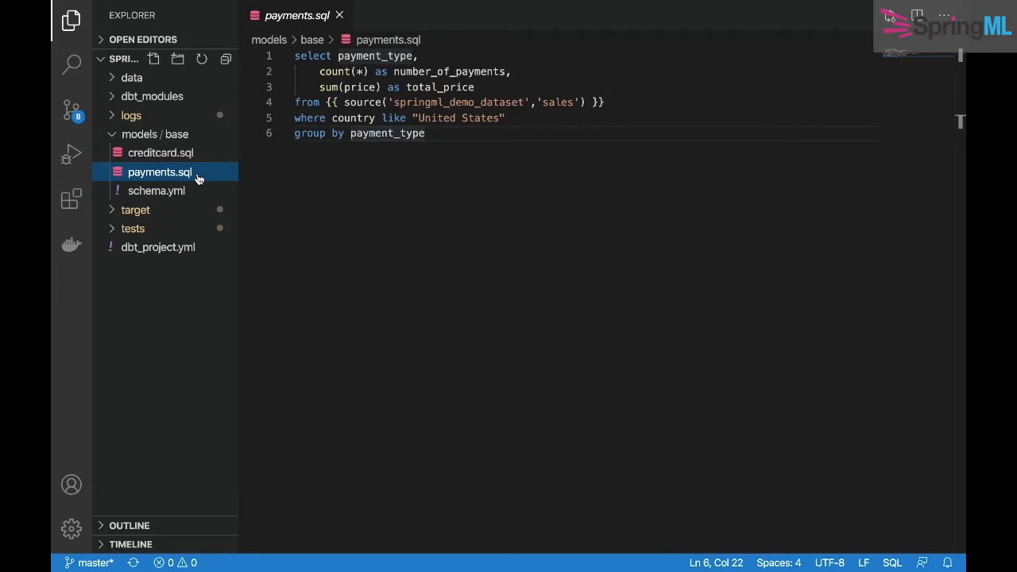
{"action": "left_click", "coordinate": [160, 152]}
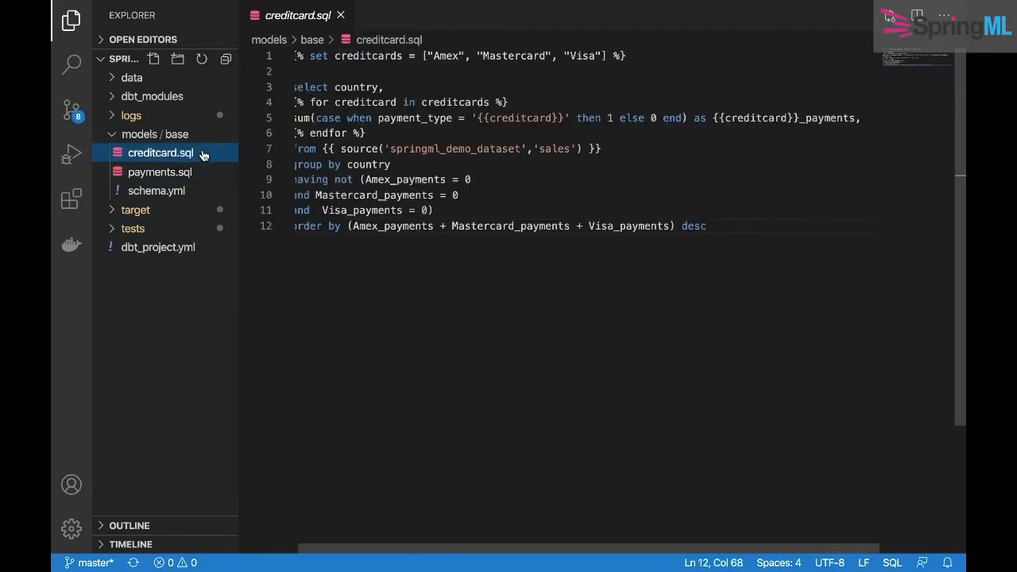
{"action": "left_click", "coordinate": [159, 171]}
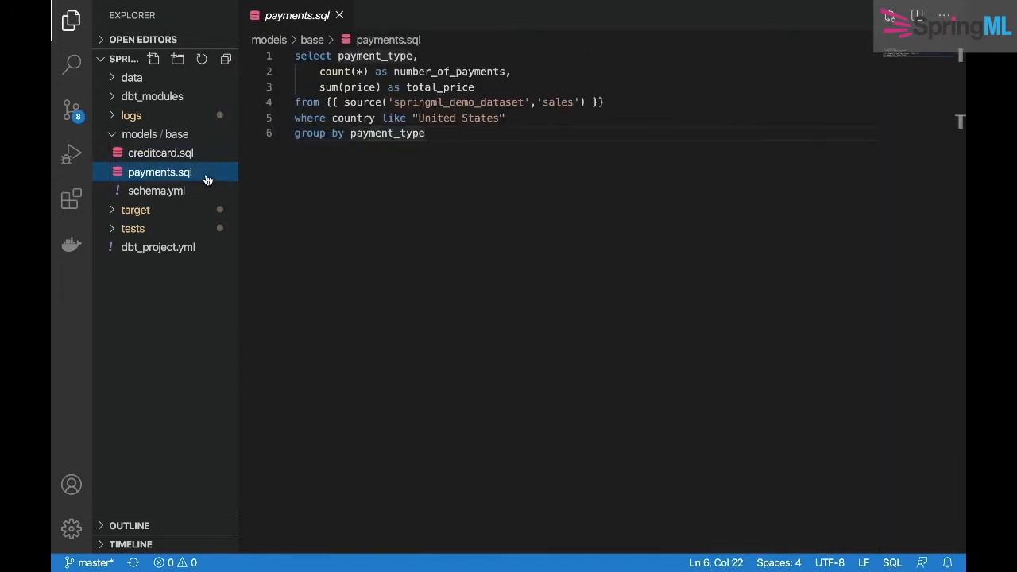
{"action": "left_click", "coordinate": [604, 101]}
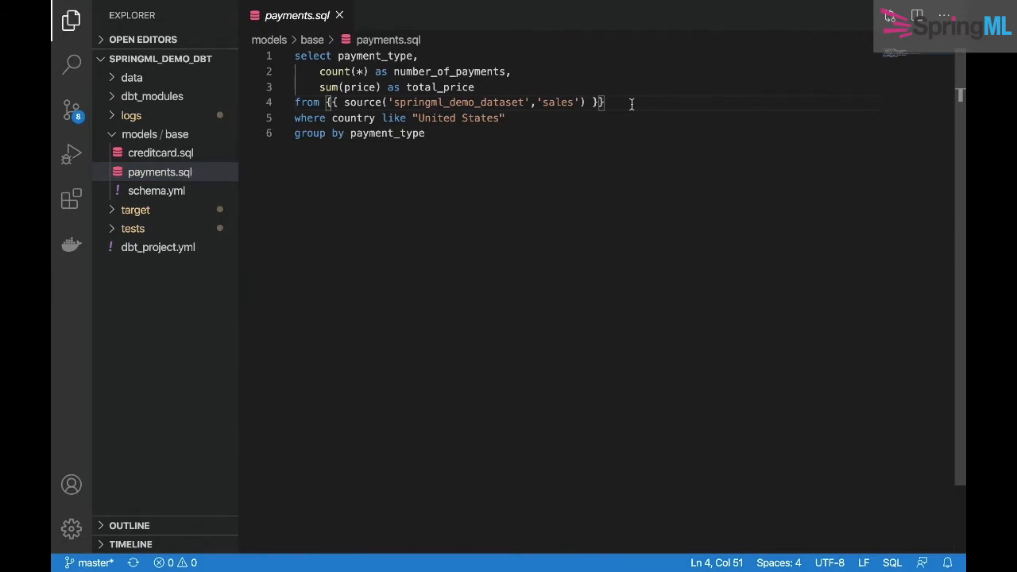
{"action": "left_click", "coordinate": [525, 118]}
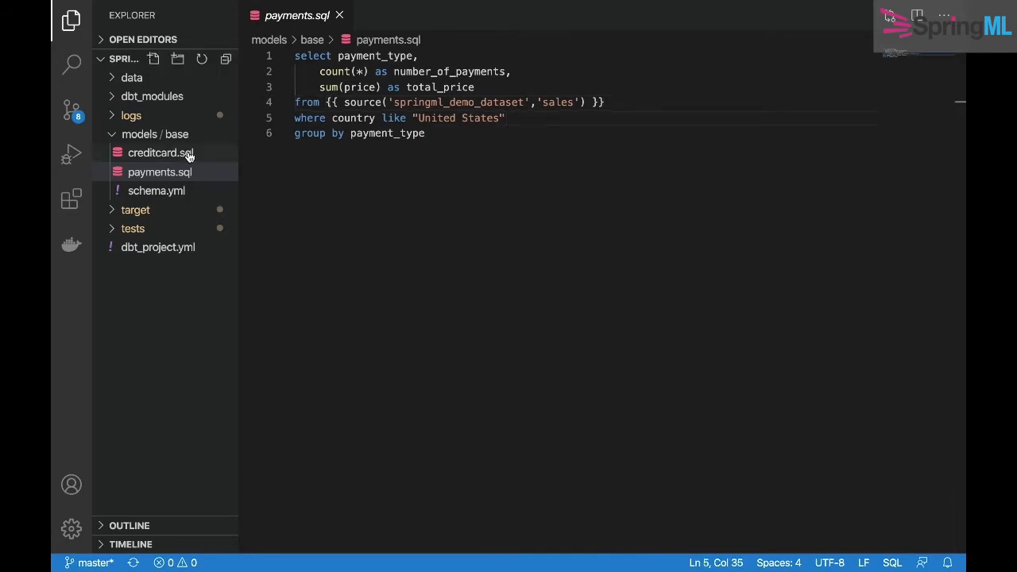
Review the creditcard.sql model query, then move on to schema.yml.
{"action": "left_click", "coordinate": [160, 152]}
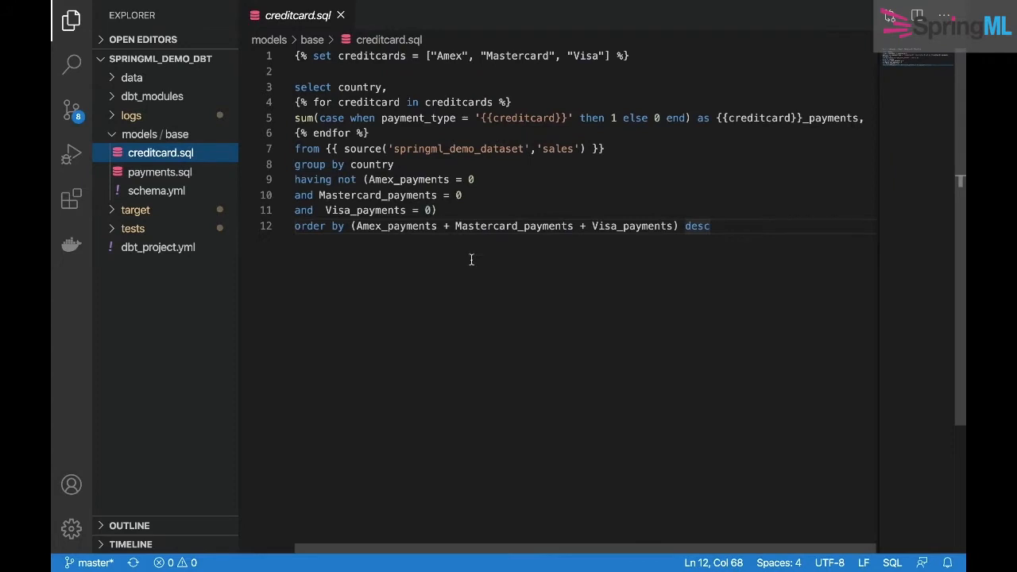
{"action": "mouse_move", "coordinate": [598, 255]}
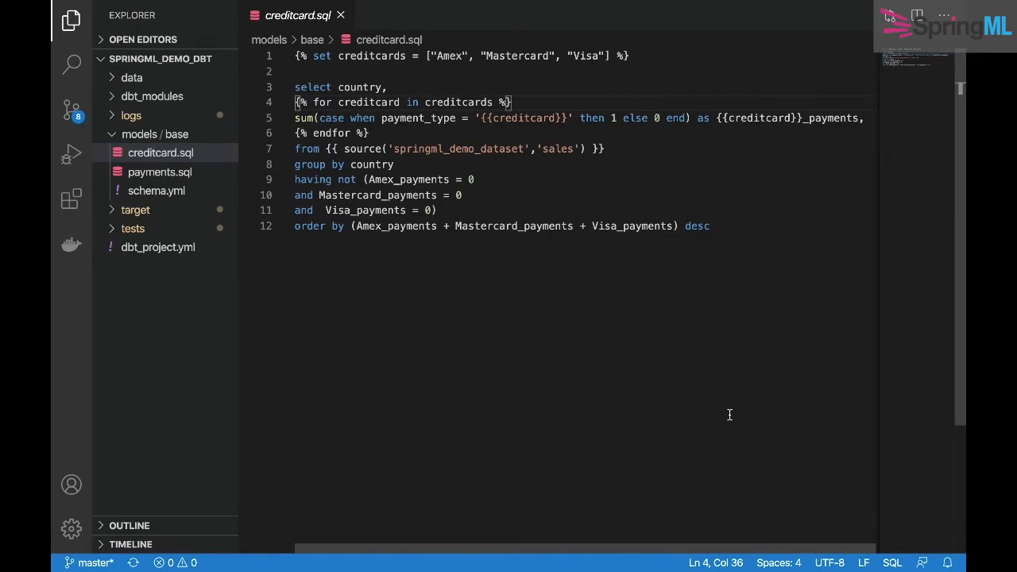
{"action": "mouse_move", "coordinate": [671, 294]}
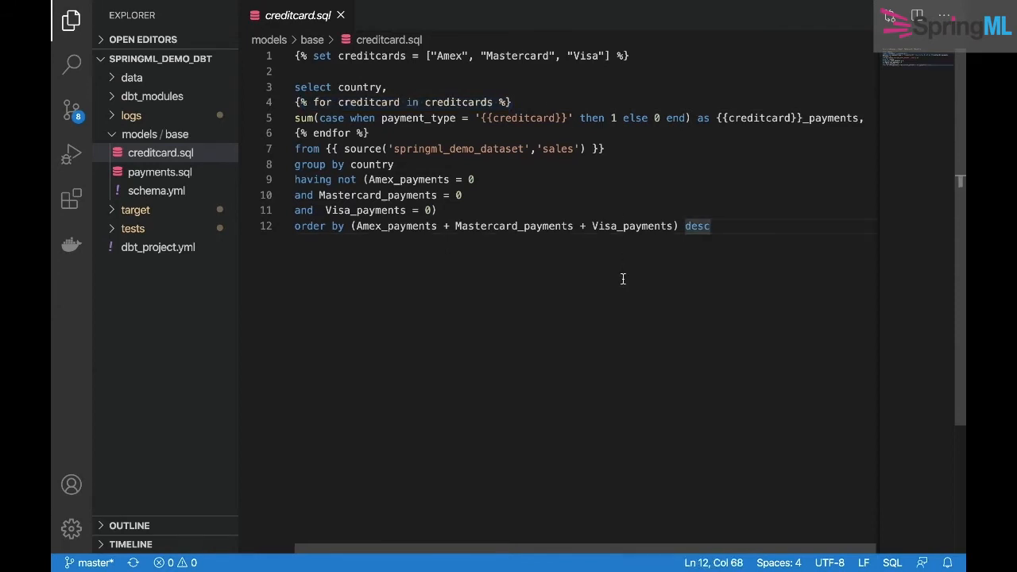
{"action": "mouse_move", "coordinate": [776, 397]}
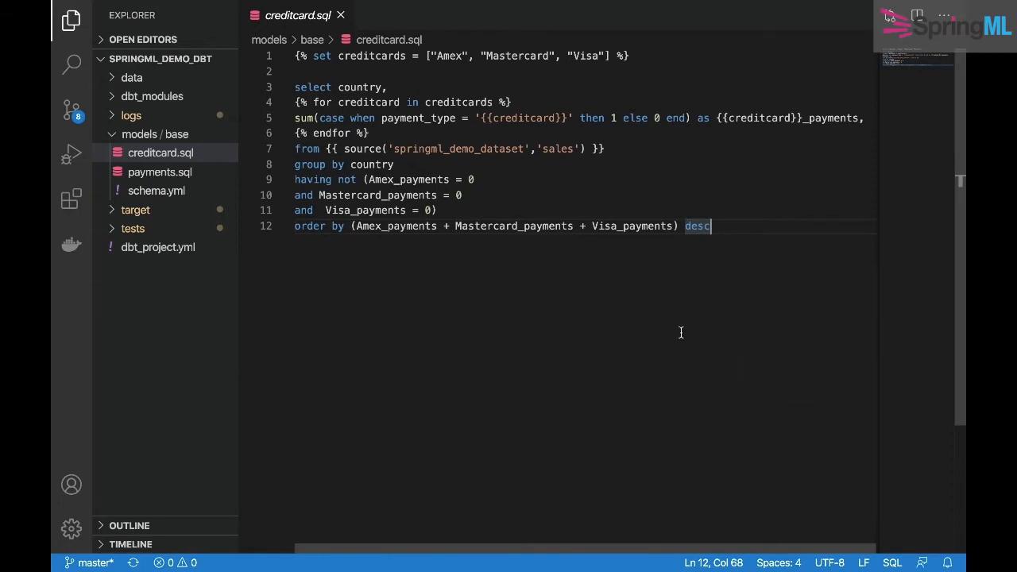
{"action": "double_click", "coordinate": [305, 150]}
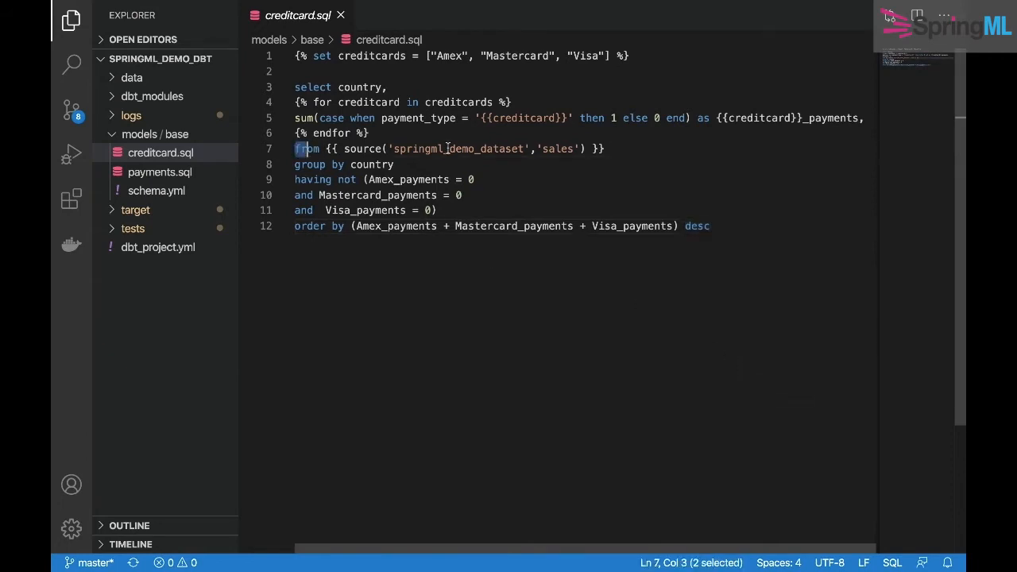
{"action": "left_click", "coordinate": [667, 226]}
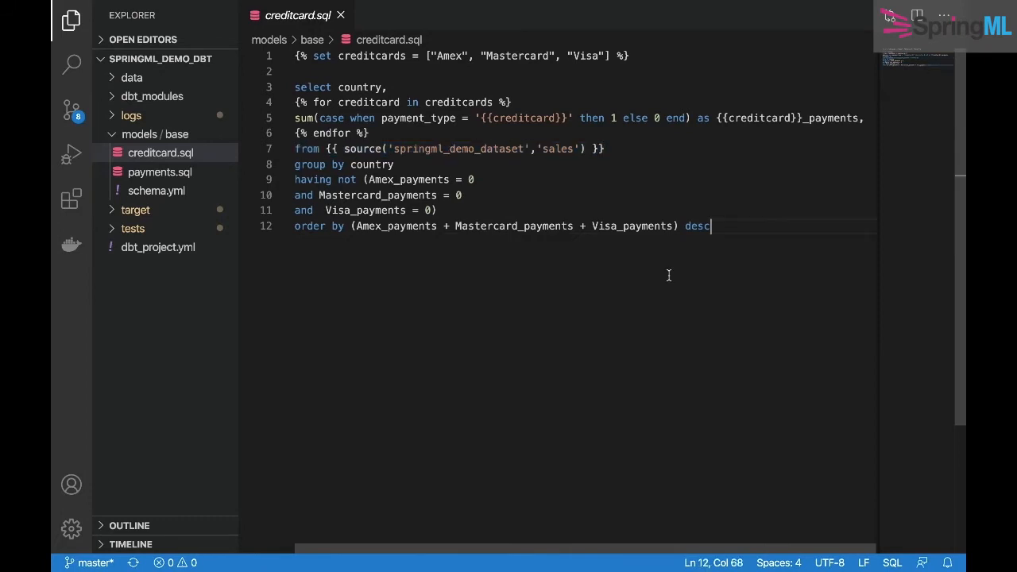
{"action": "left_click", "coordinate": [156, 190]}
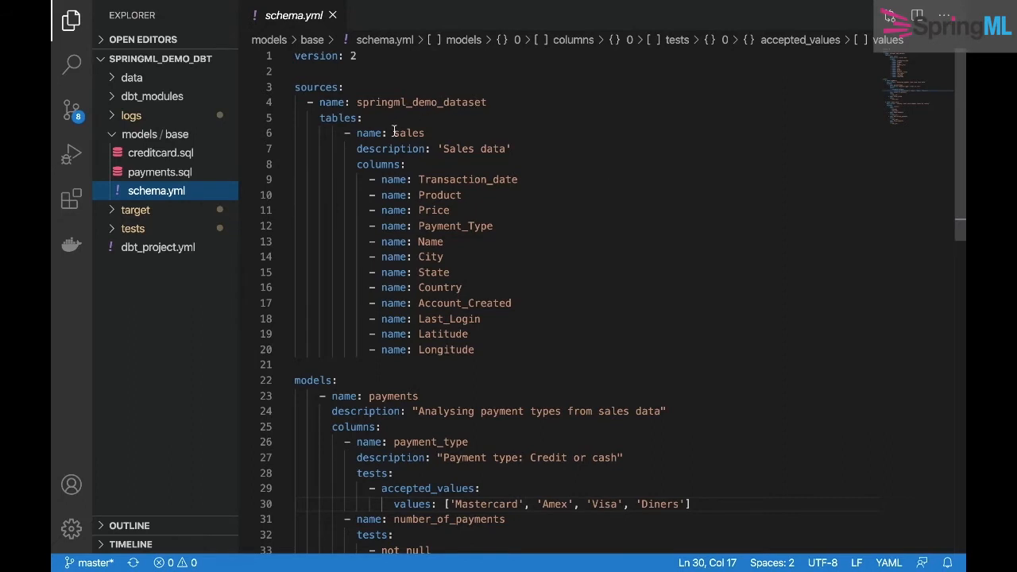
Check the schema.yml tests on Last_Login and the creditcardtest.sql zero-payments check.
{"action": "double_click", "coordinate": [421, 102]}
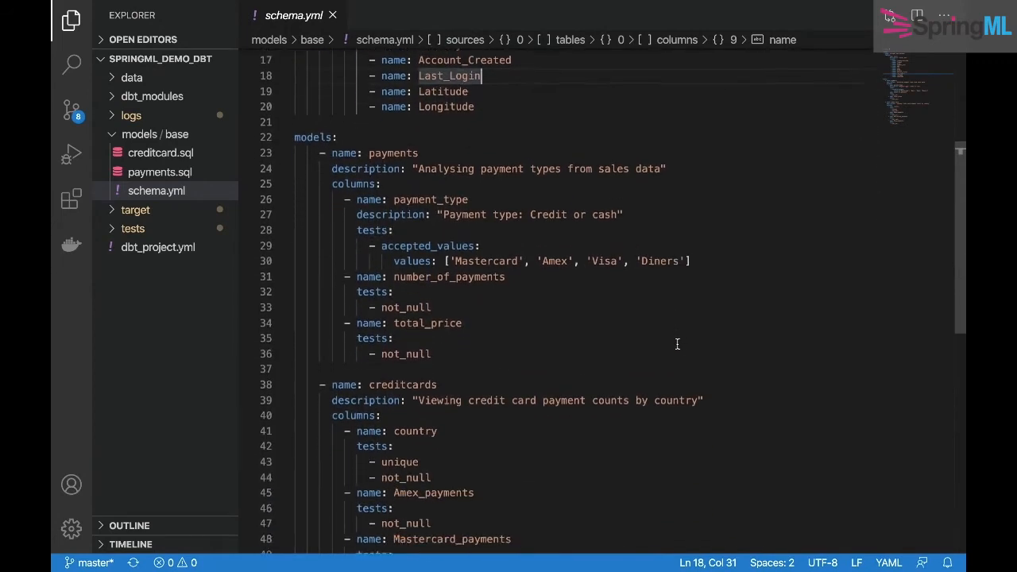
{"action": "scroll", "scroll_direction": "down", "scroll_amount": 3}
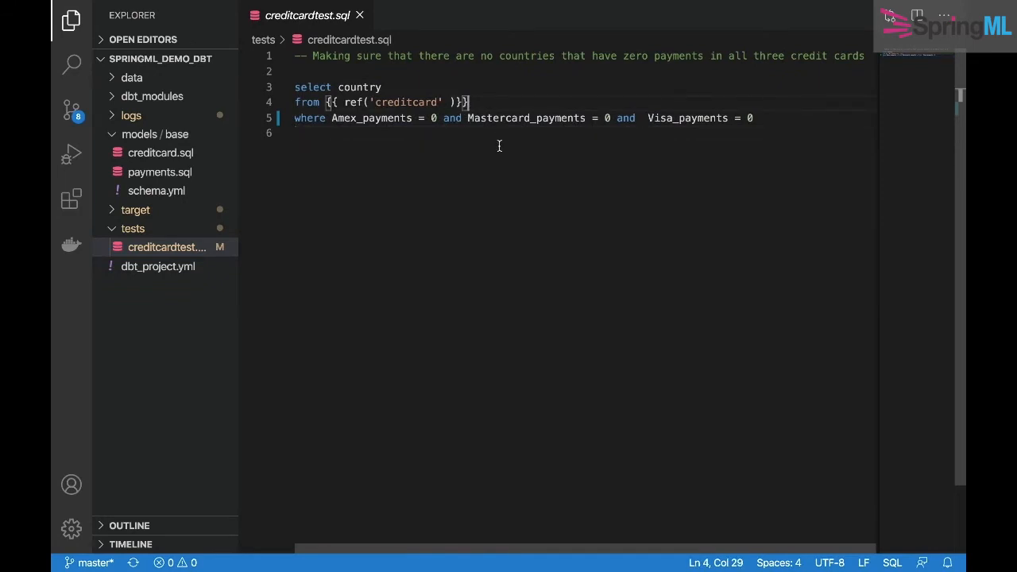
{"action": "mouse_move", "coordinate": [537, 146]}
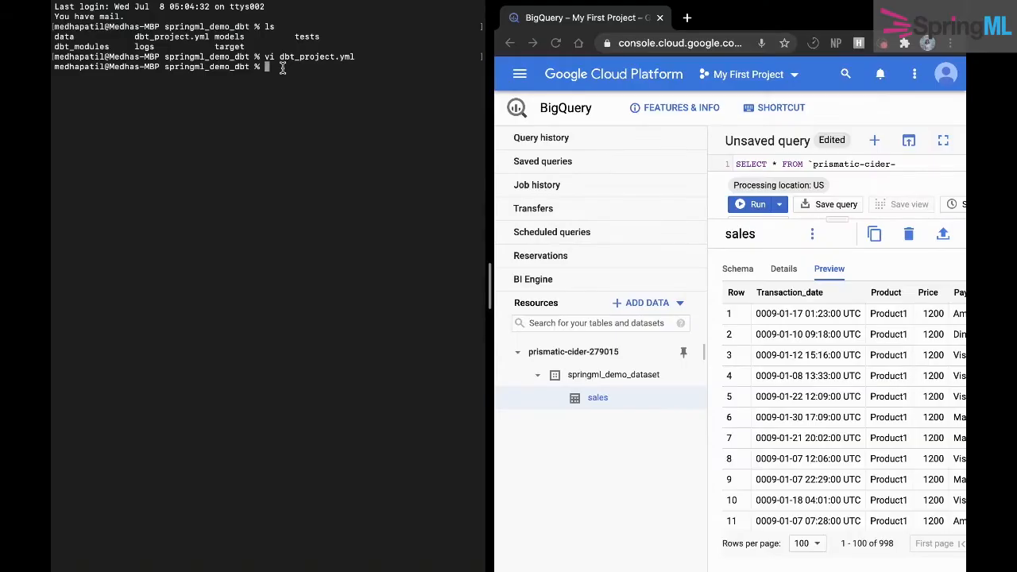
Run dbt run --profile springml to build the creditcard and payments views.
{"action": "type", "text": "dbt run"}
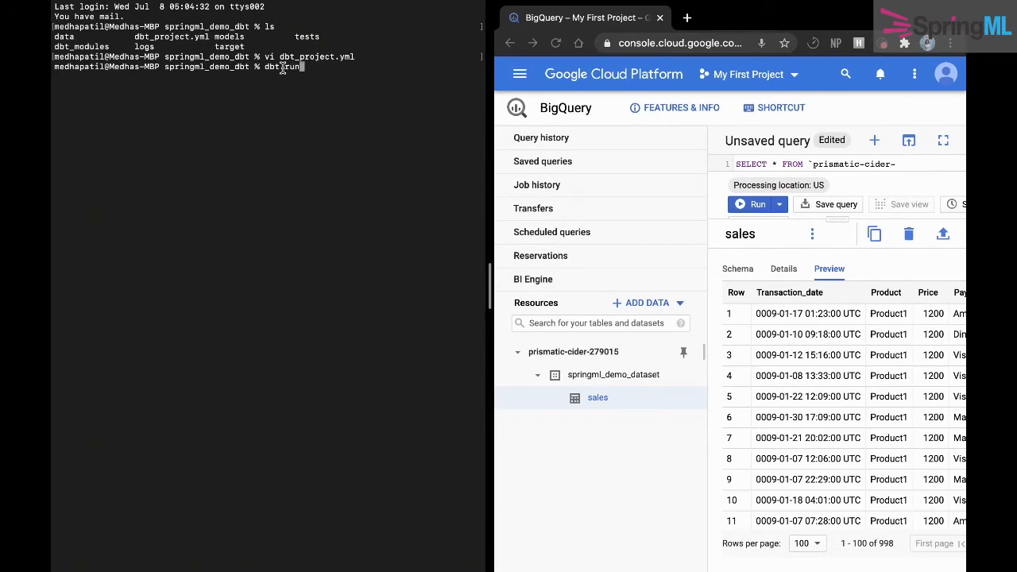
{"action": "type", "text": "--profil"}
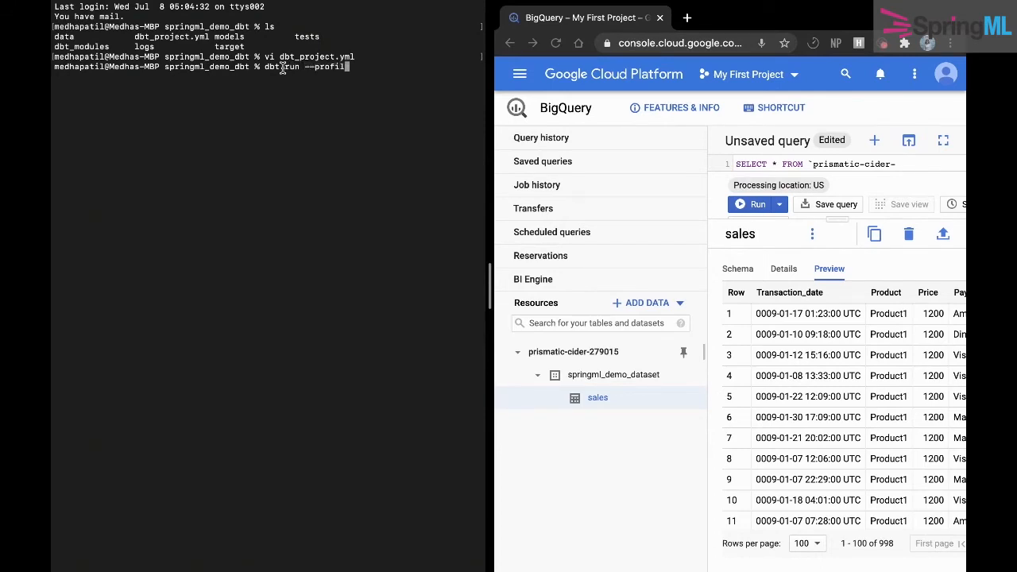
{"action": "type", "text": "springml"}
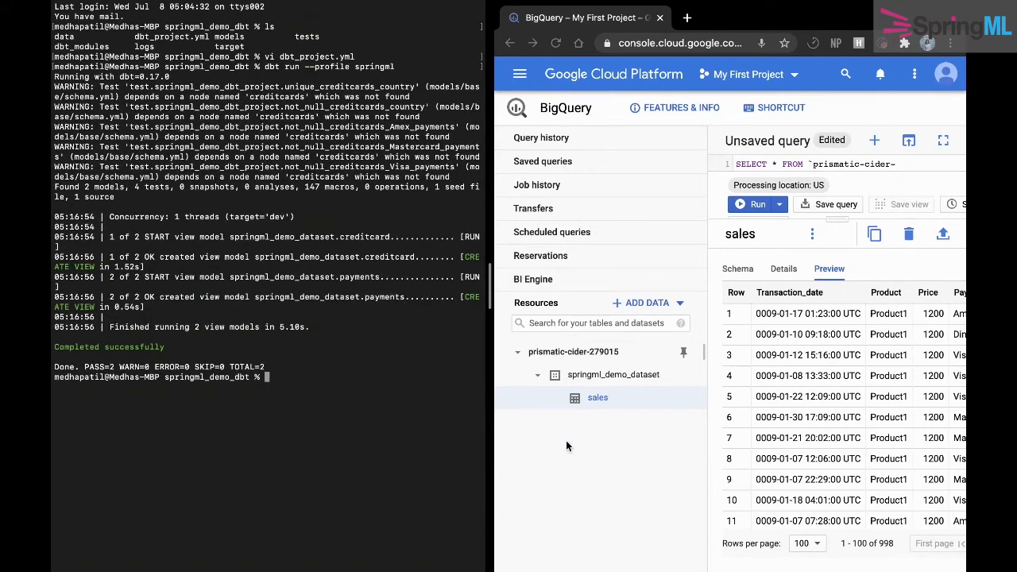
Reload BigQuery and preview the rows of the new creditcard and payments views.
{"action": "left_click", "coordinate": [556, 43]}
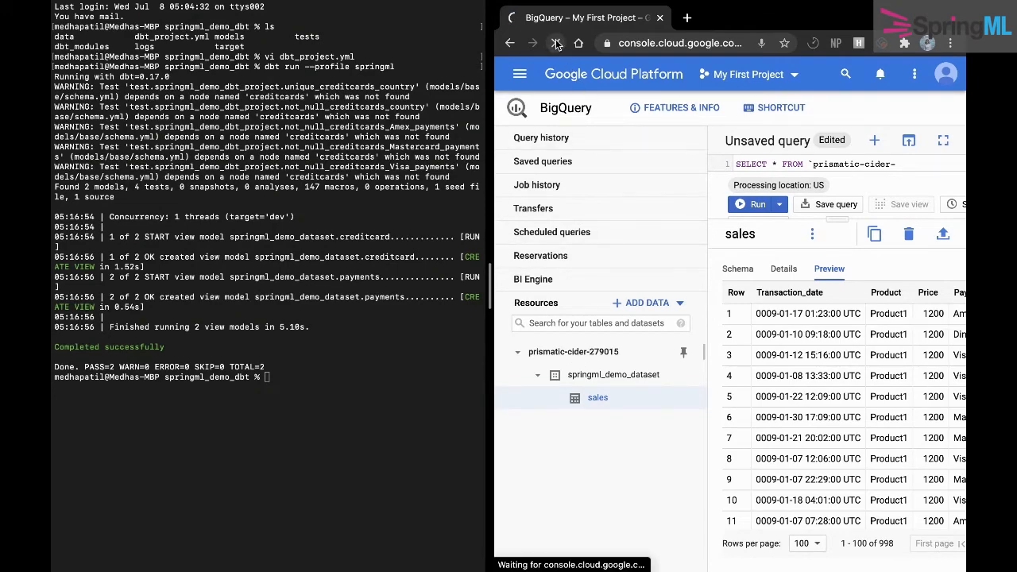
{"action": "left_click", "coordinate": [556, 43]}
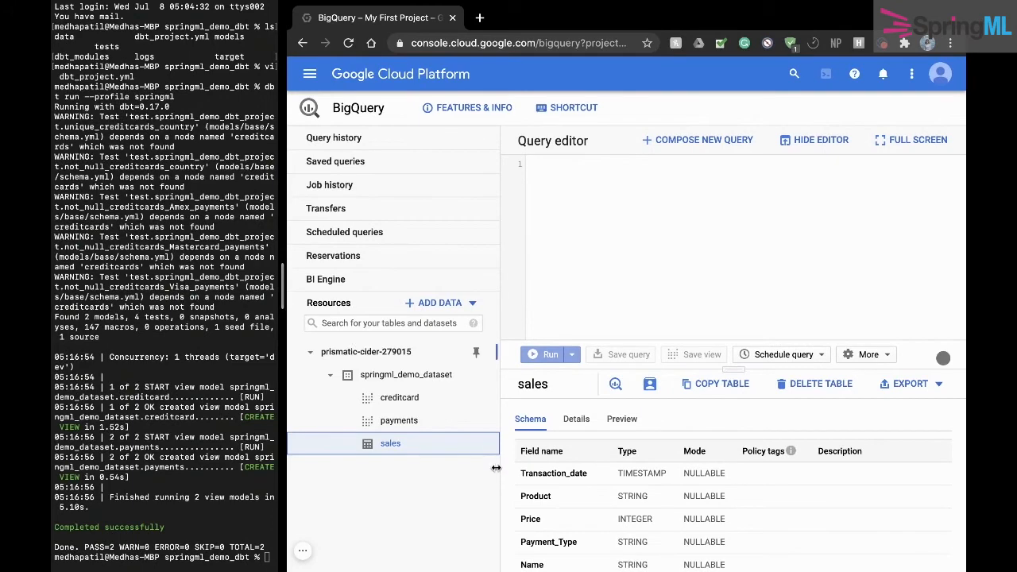
{"action": "left_click", "coordinate": [401, 397]}
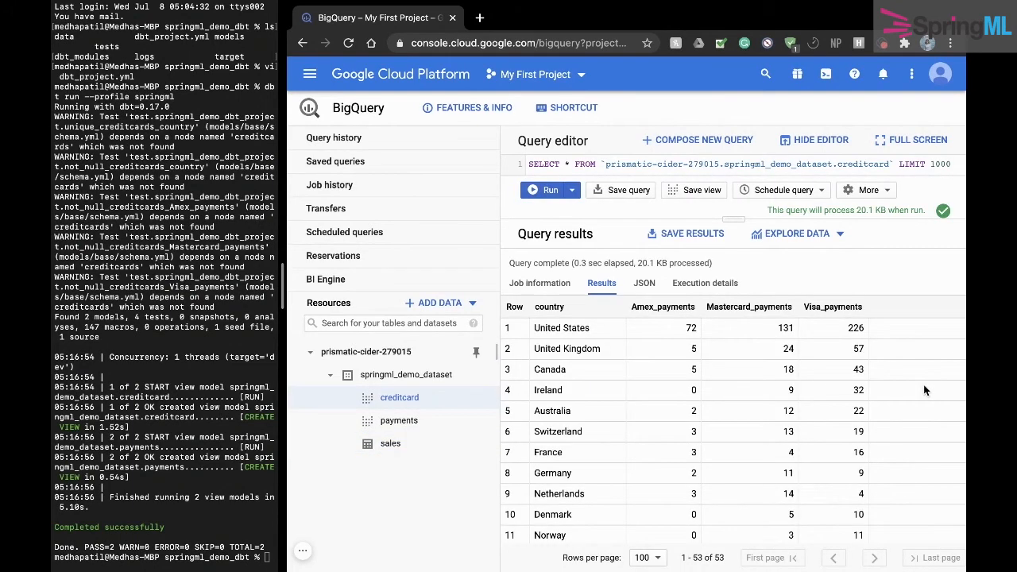
{"action": "mouse_move", "coordinate": [916, 387]}
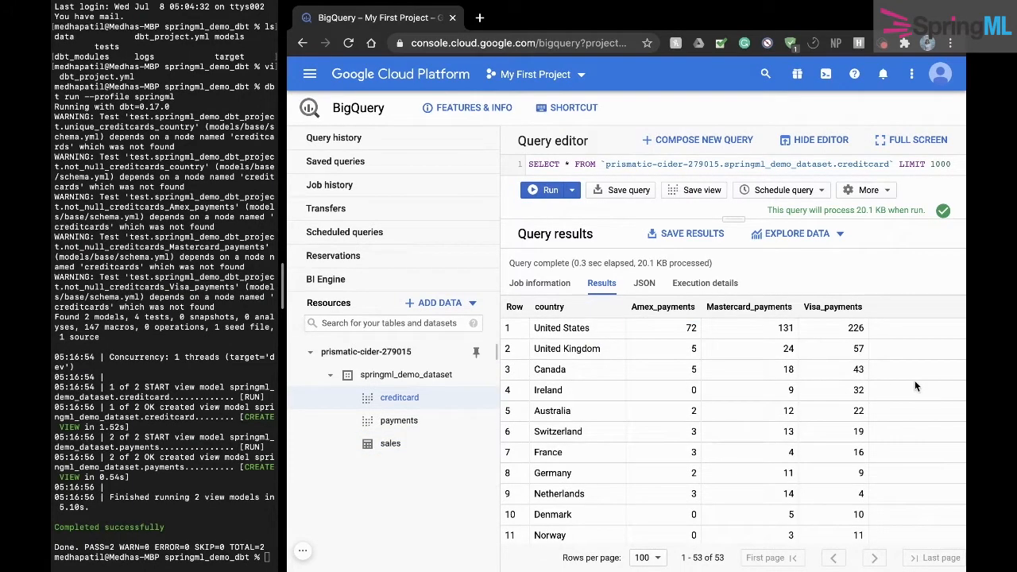
{"action": "left_click", "coordinate": [399, 420]}
{"action": "type", "text": "dbt test"}
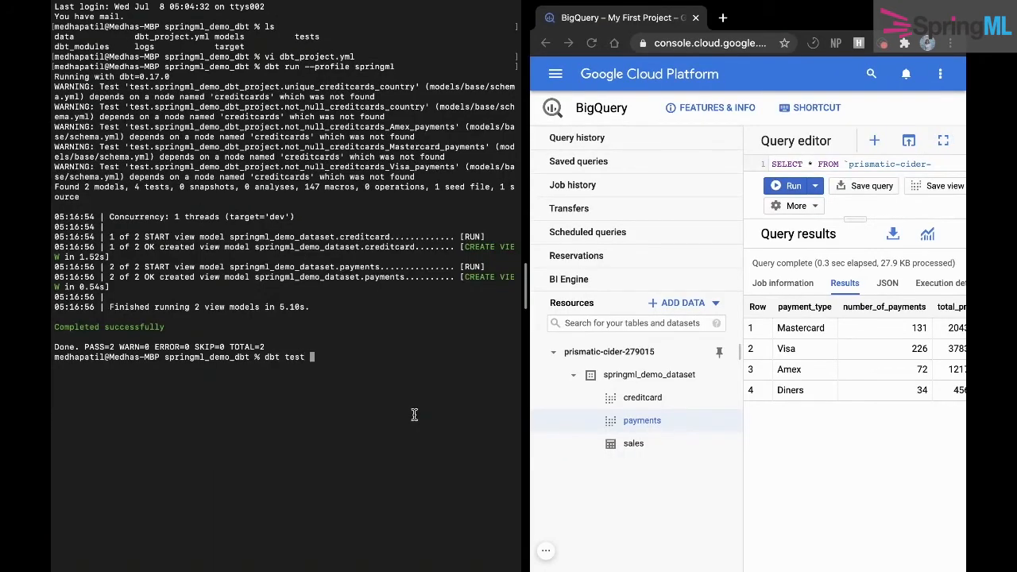
Run dbt test --profile springml, then generate and serve the docs on port 8001.
{"action": "type", "text": "--profile"}
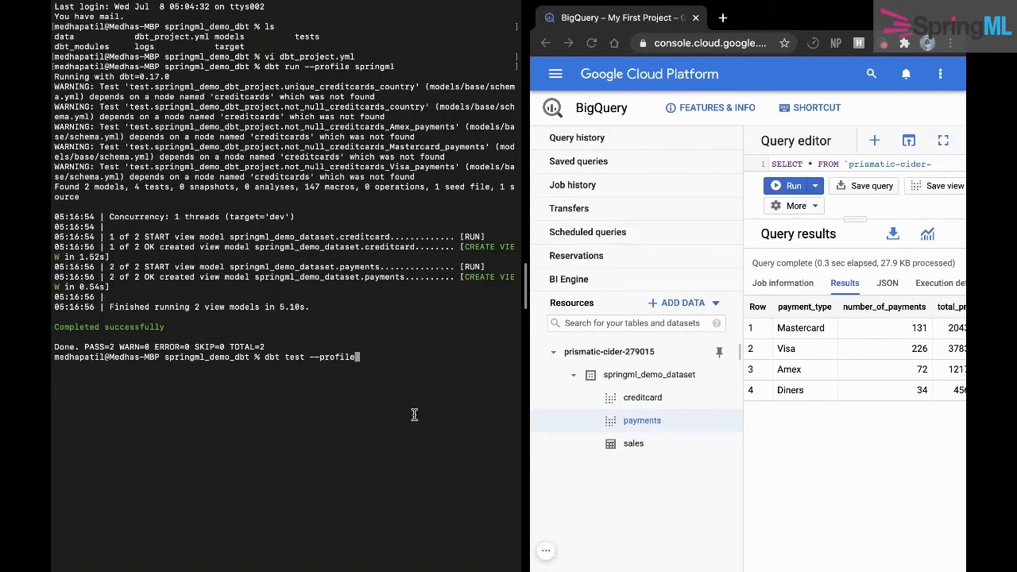
{"action": "type", "text": "springml"}
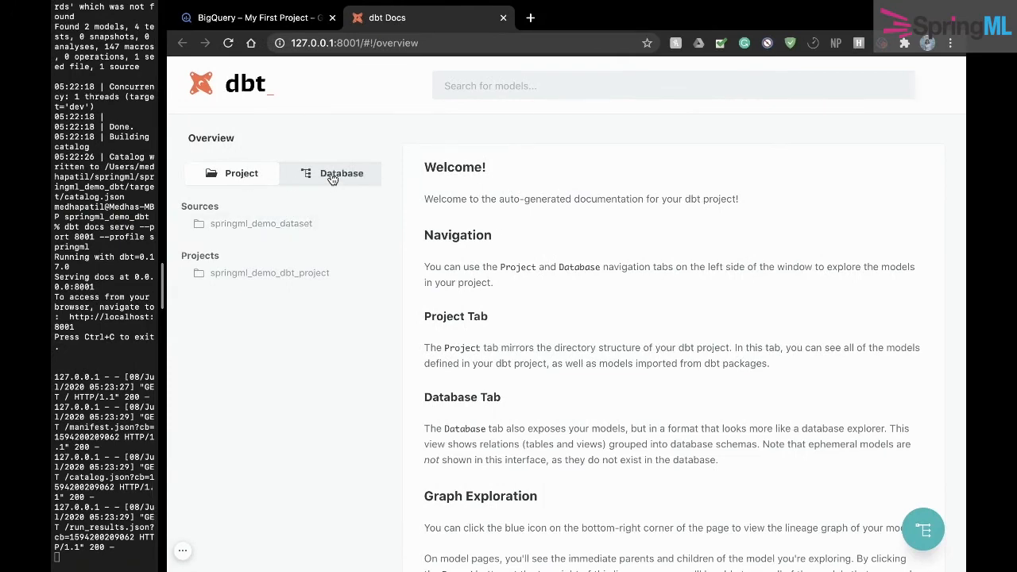
Show the springml_demo_dataset sales source details and its lineage graph to creditcard and payments.
{"action": "left_click", "coordinate": [340, 174]}
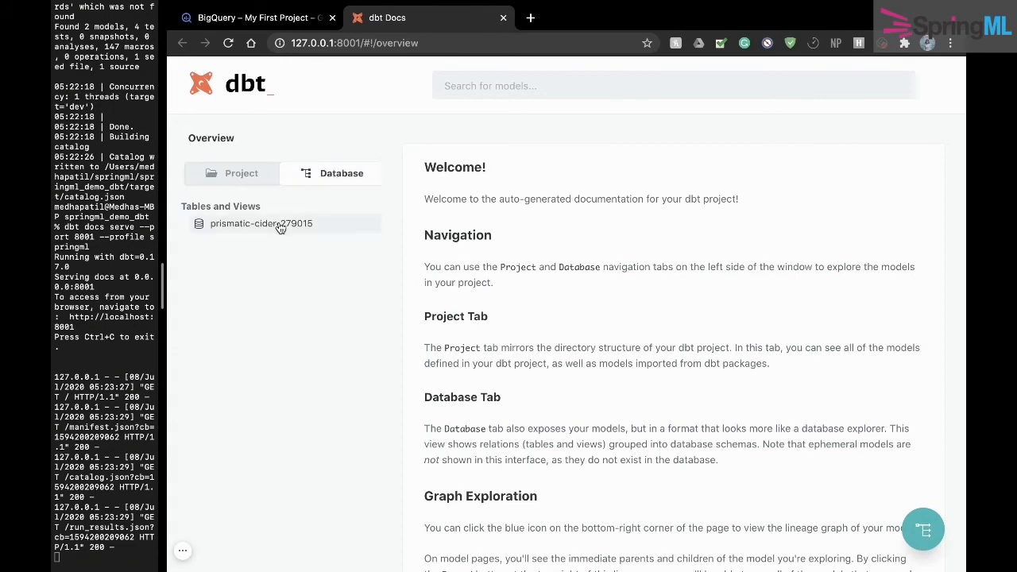
{"action": "left_click", "coordinate": [261, 222]}
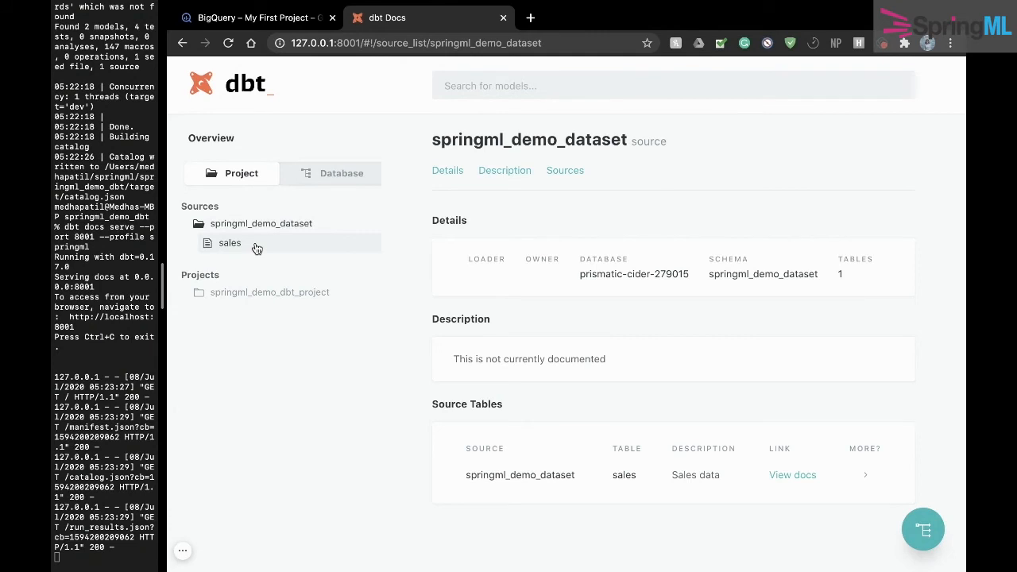
{"action": "left_click", "coordinate": [229, 242]}
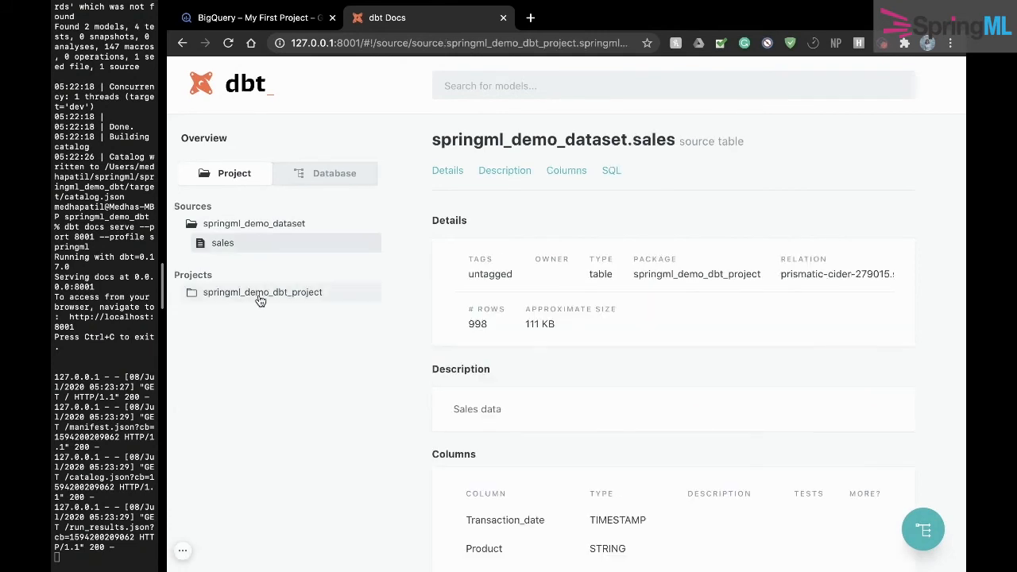
{"action": "left_click", "coordinate": [262, 293]}
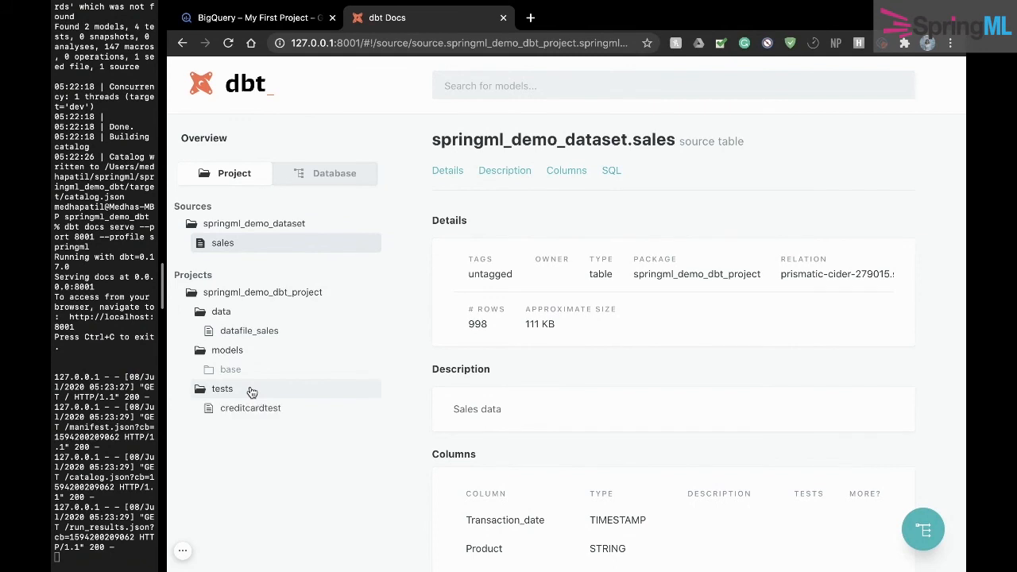
{"action": "left_click", "coordinate": [923, 530]}
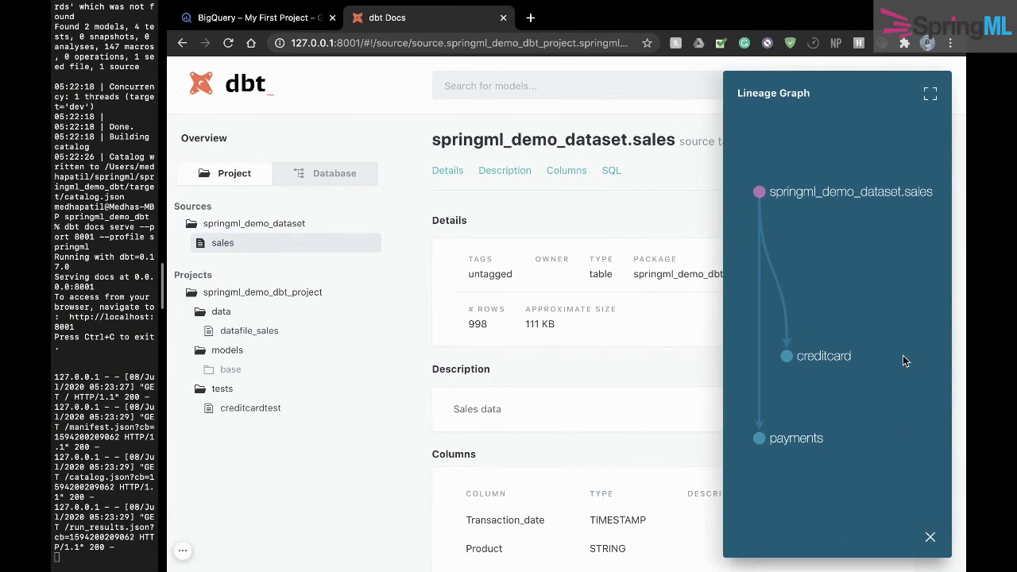
{"action": "mouse_move", "coordinate": [903, 261]}
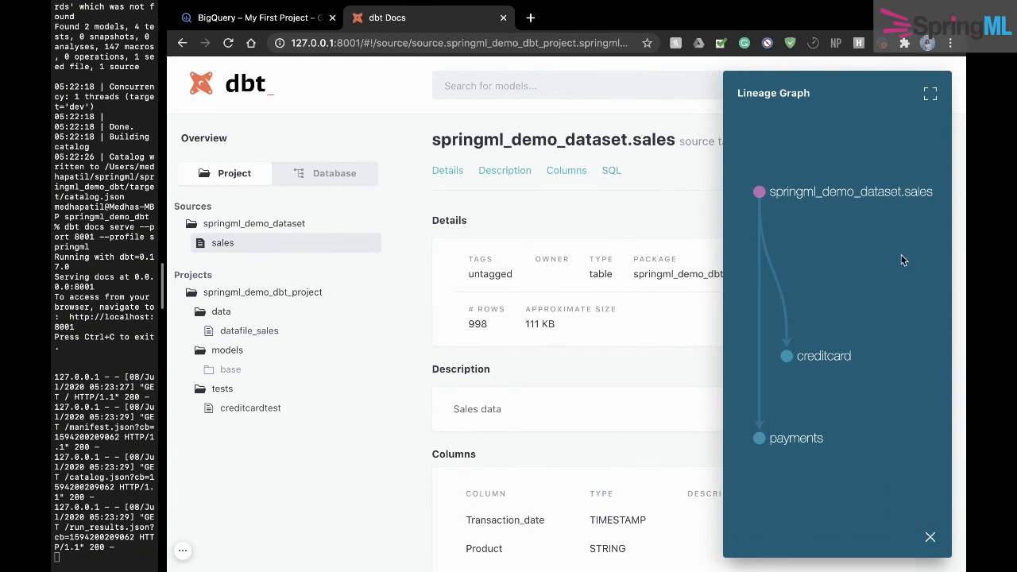